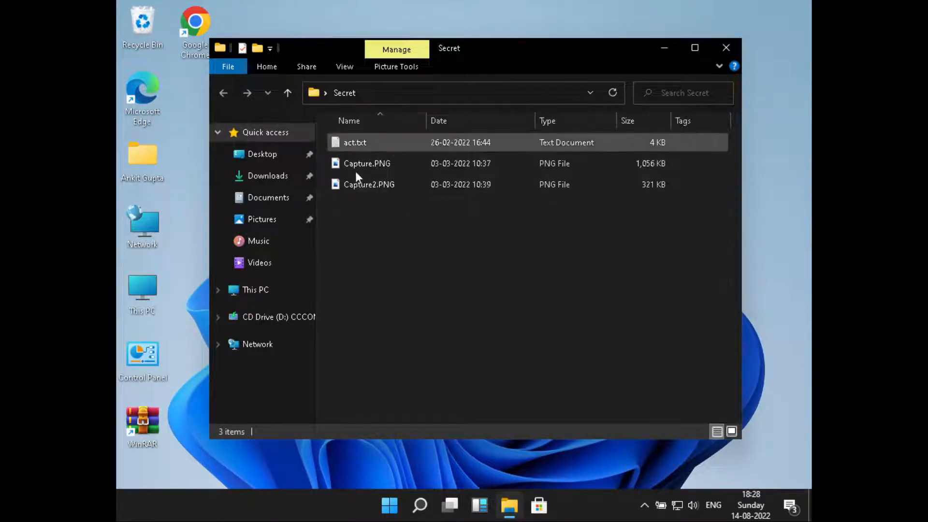
Select act.txt, Capture.PNG and Capture2.PNG in the Secret folder with Ctrl+A
left_click(340, 255)
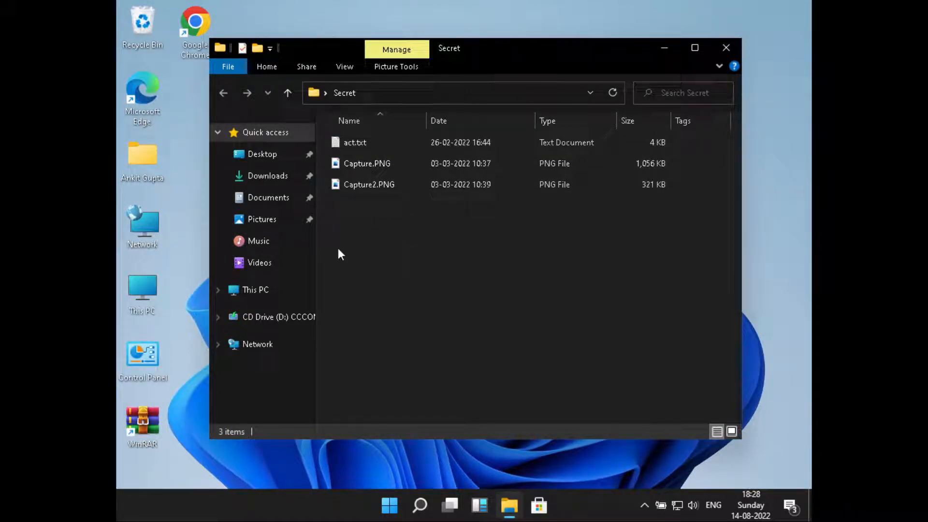
left_click(355, 142)
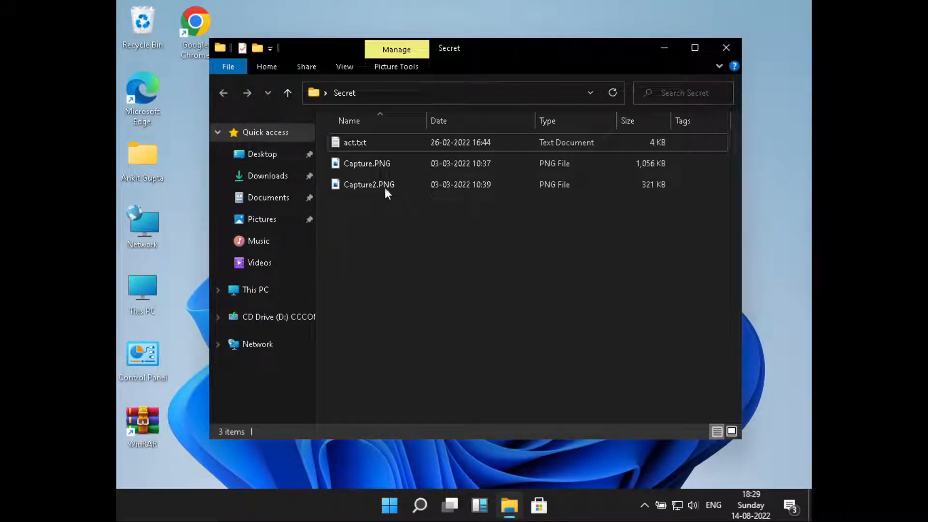
key("ctrl+a")
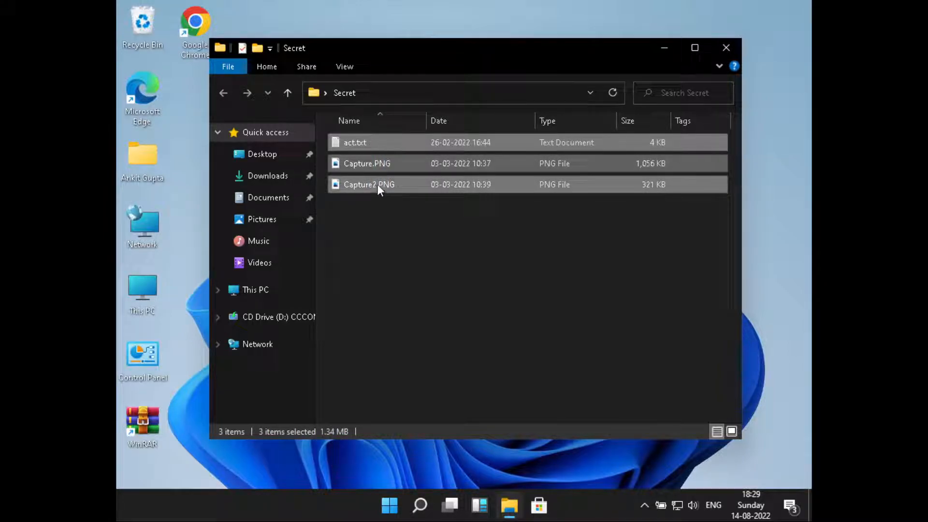
Mark the three selected files Hidden in their shared Properties dialog
right_click(379, 188)
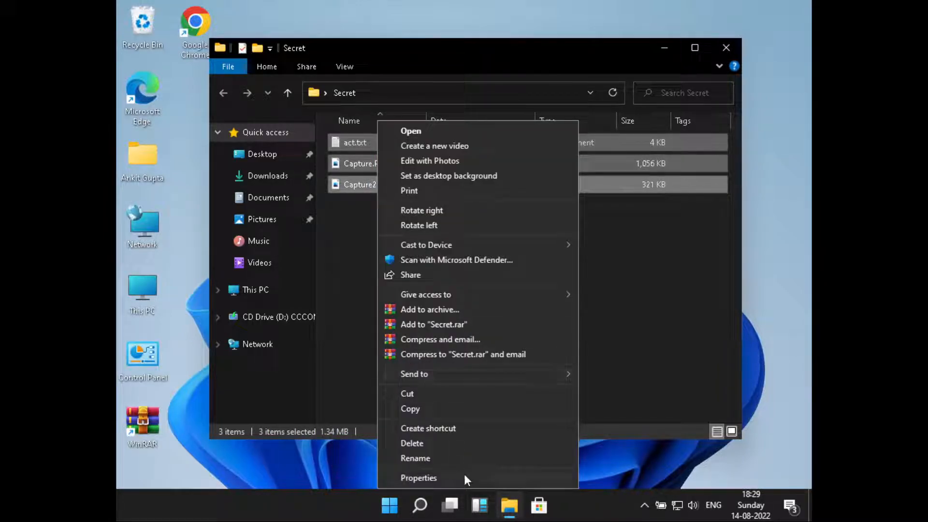
left_click(418, 477)
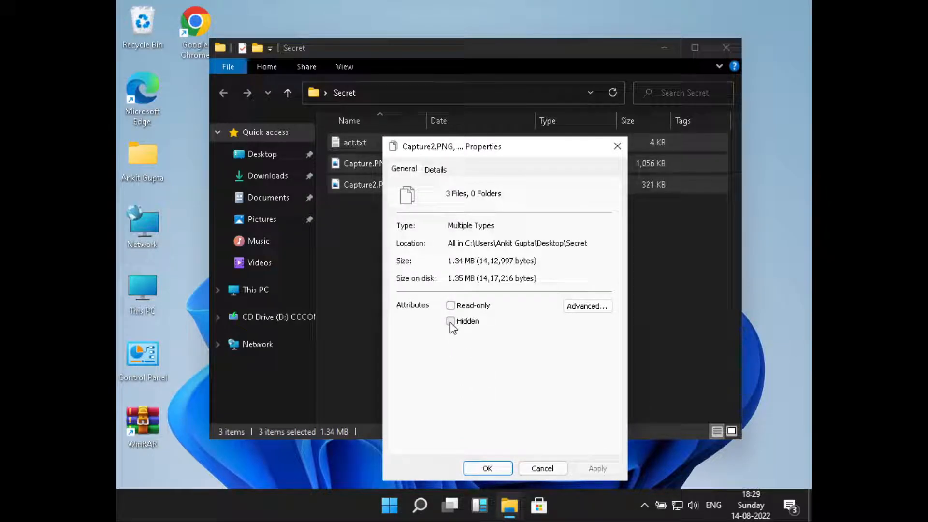
left_click(450, 321)
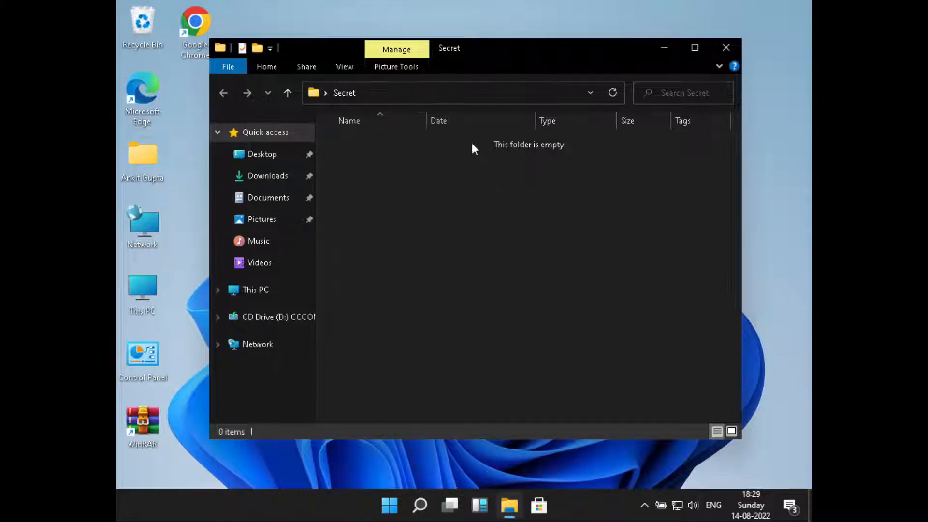
mouse_move(446, 175)
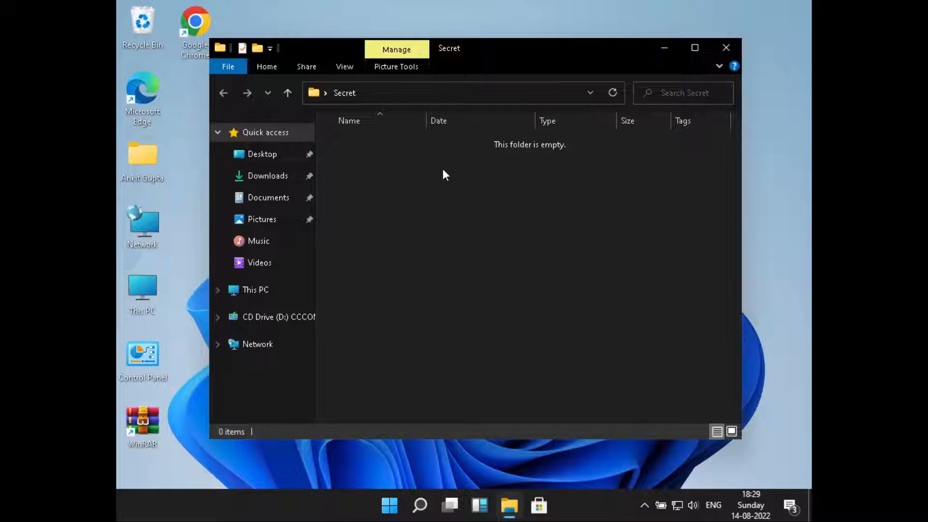
mouse_move(484, 257)
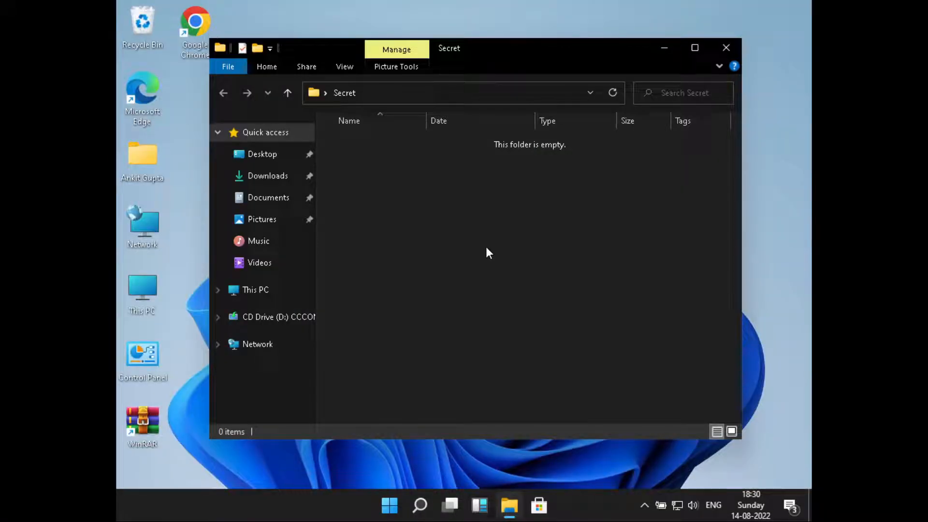
mouse_move(345, 66)
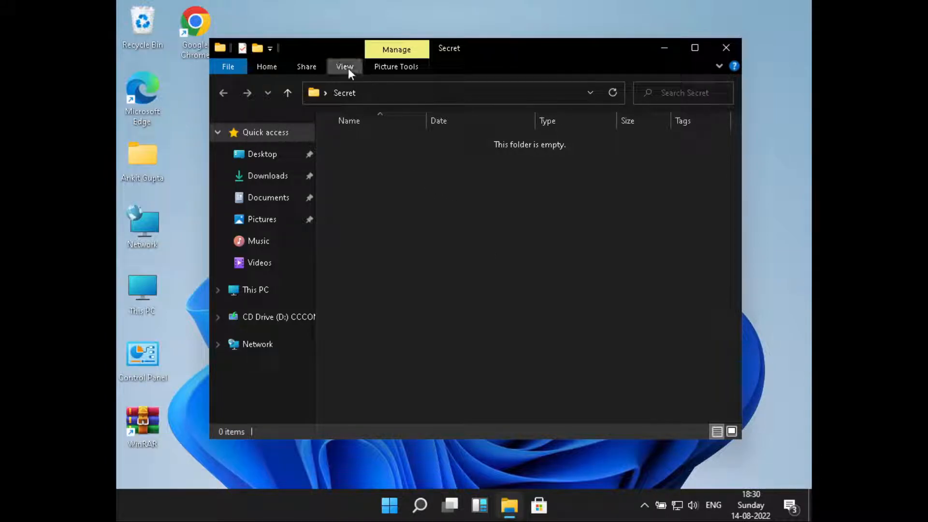
Toggle Hidden items on, off and on again, leaving the three hidden files visible
left_click(344, 67)
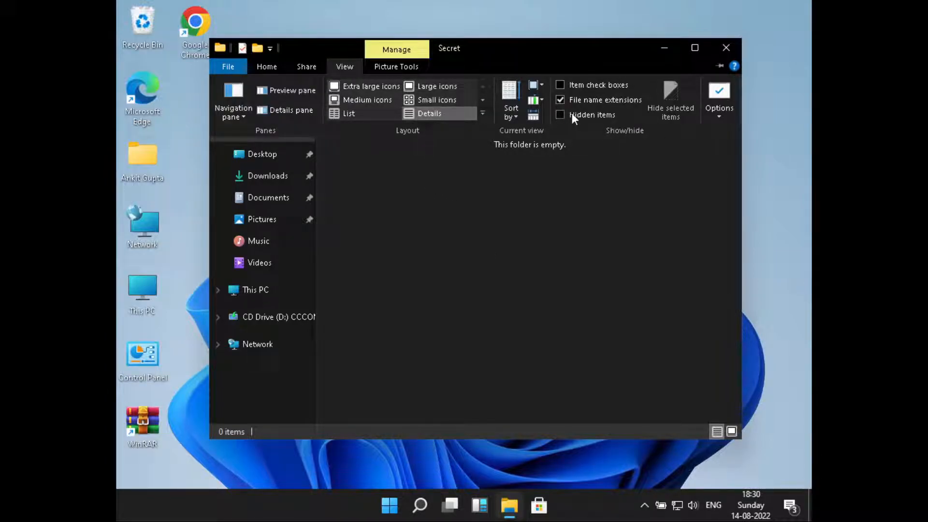
left_click(560, 115)
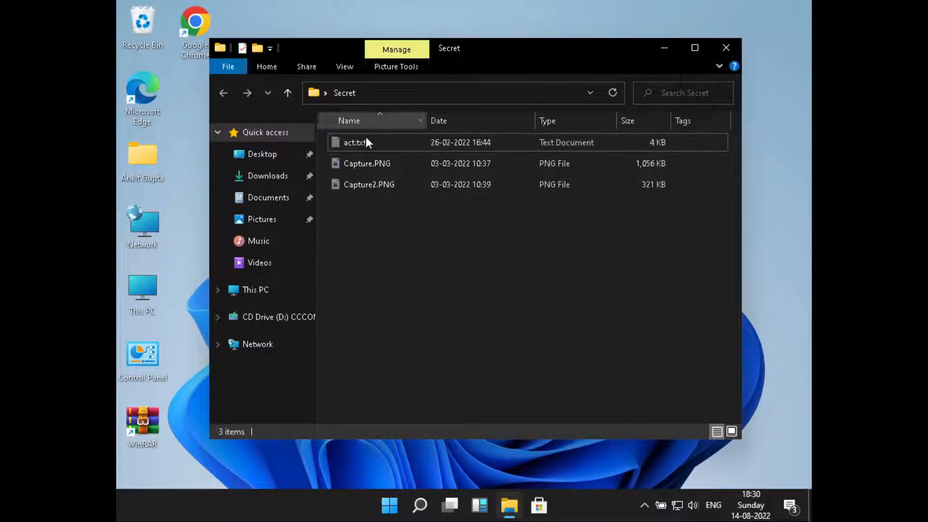
left_click(344, 66)
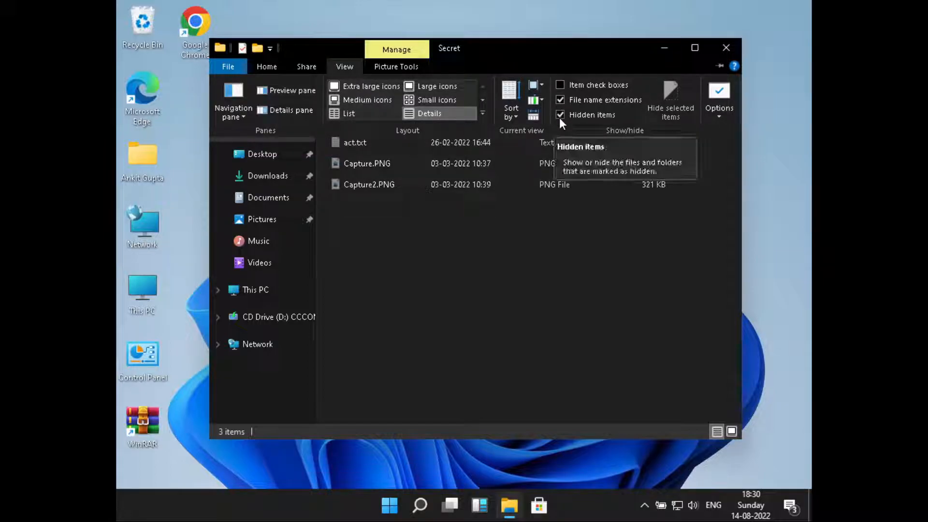
left_click(560, 115)
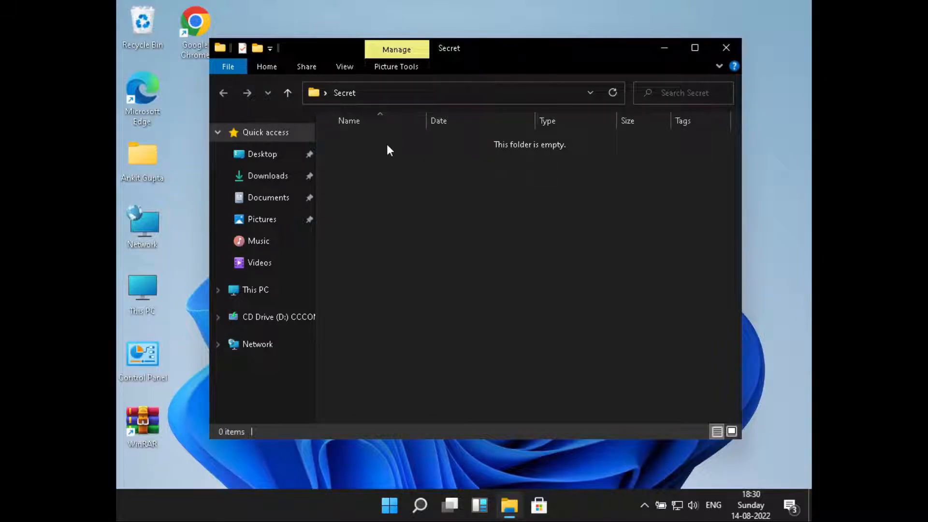
left_click(344, 66)
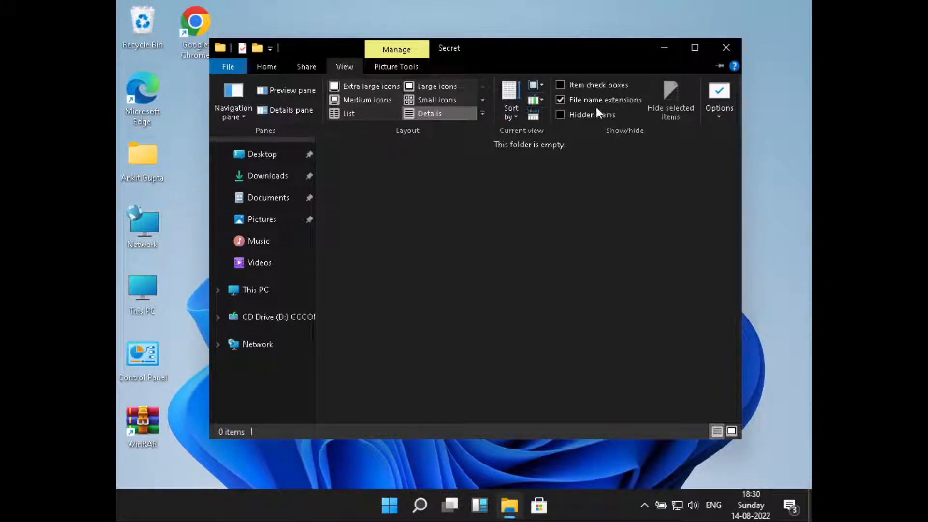
left_click(559, 116)
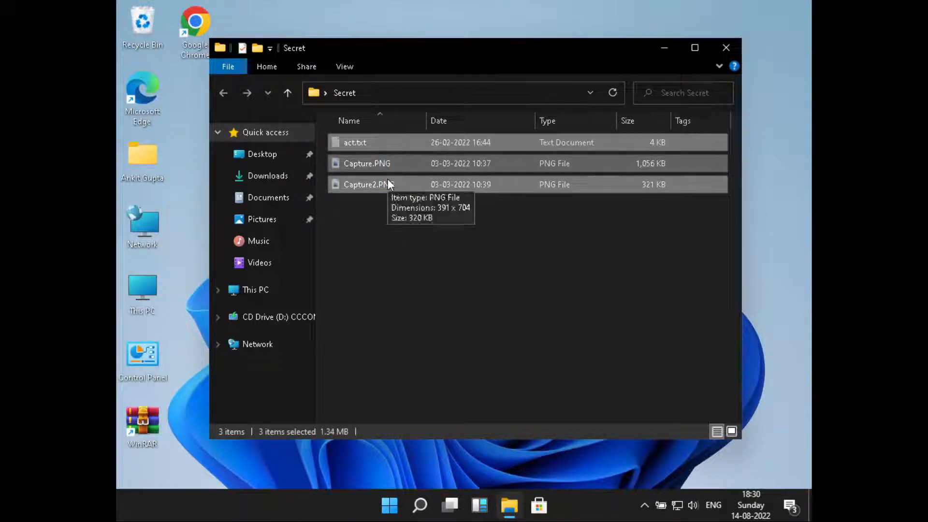
Bring up the shared Properties of the three files to clear their Hidden attribute
right_click(367, 183)
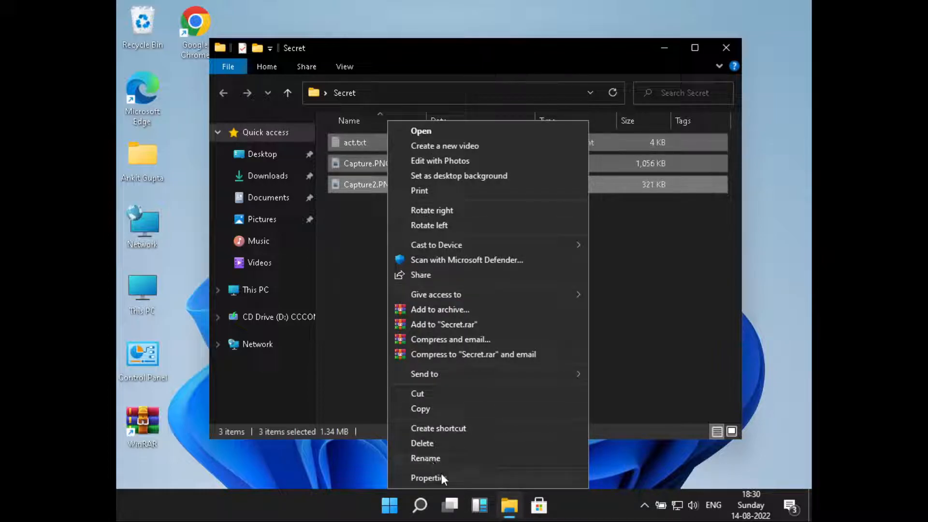
left_click(428, 477)
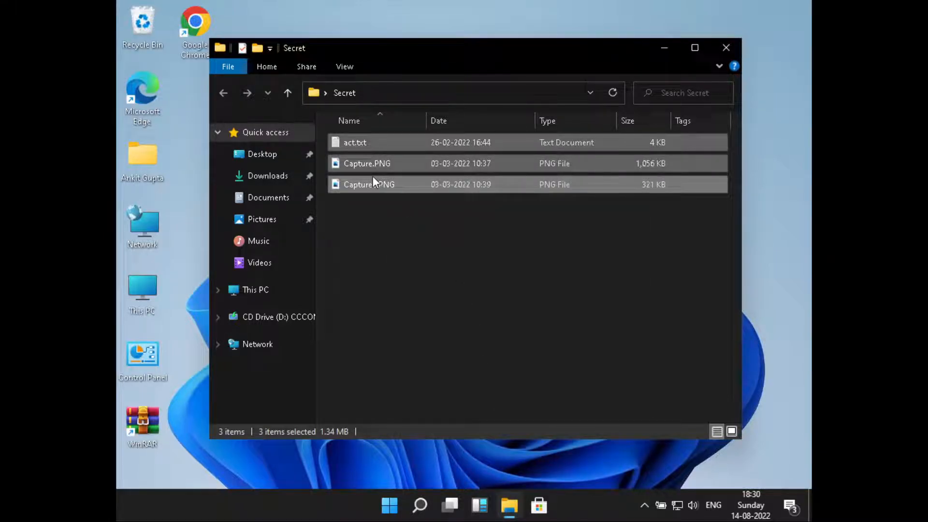
Turn Hidden items off and clear the selection, leaving the three files listed normally
left_click(344, 66)
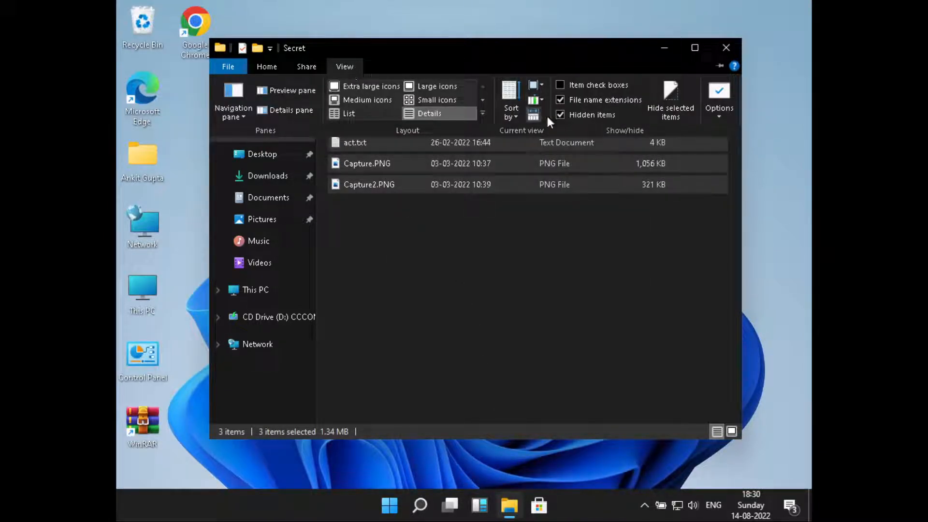
left_click(366, 163)
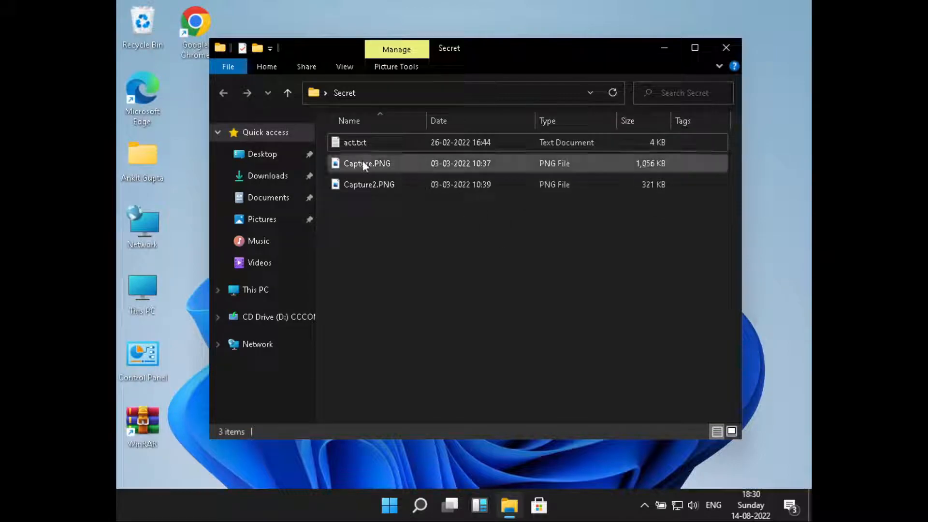
left_click(468, 303)
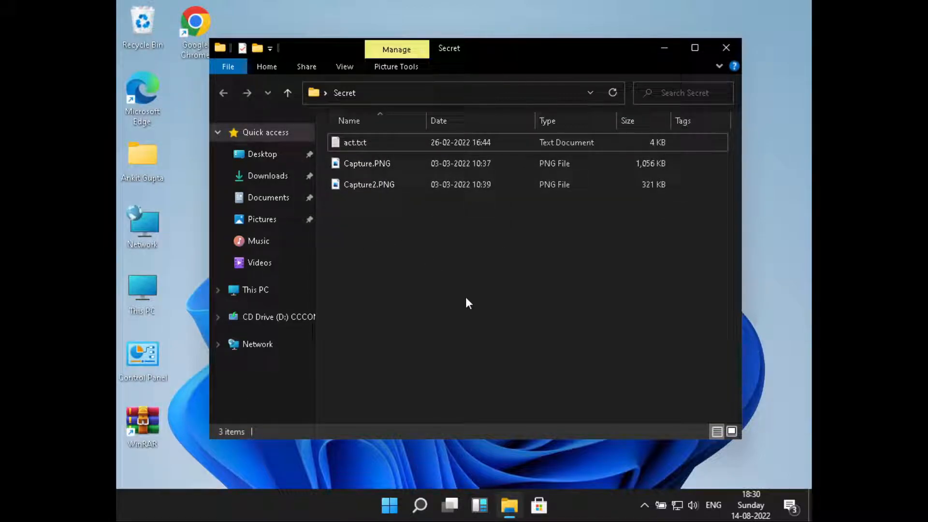